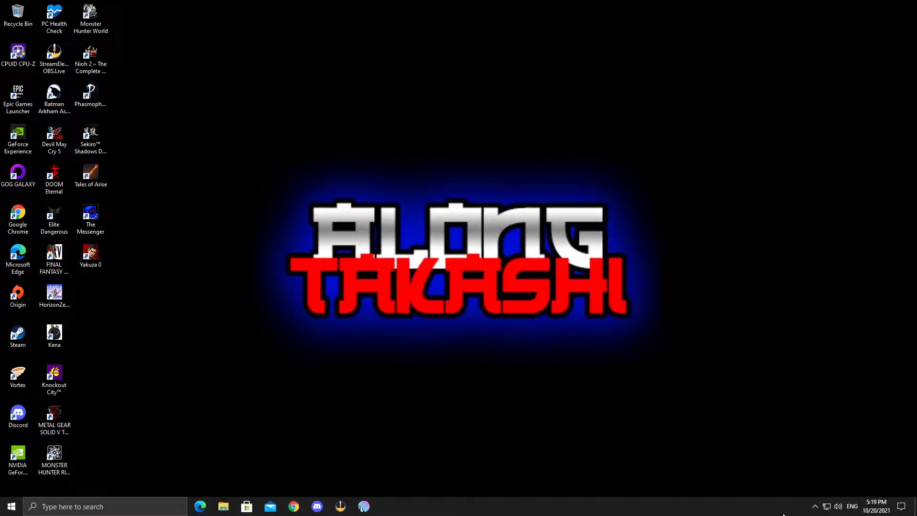
pyautogui.moveTo(238, 344)
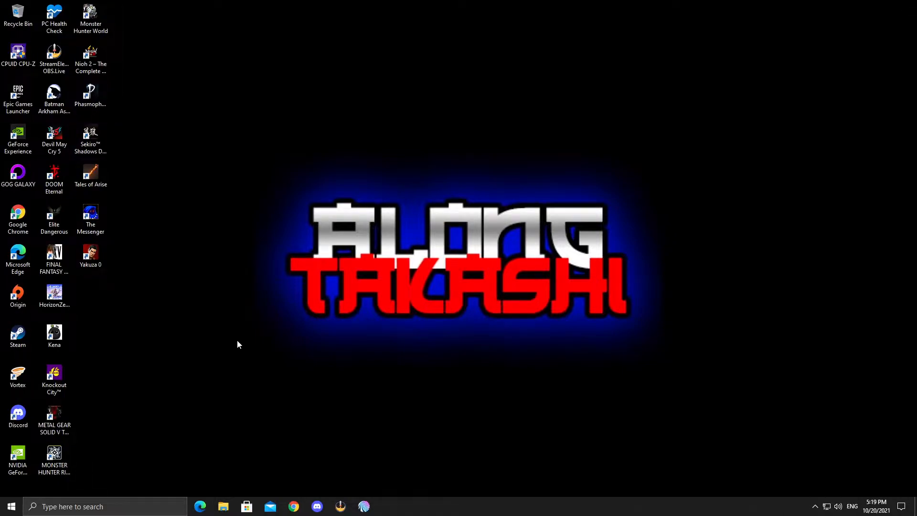
pyautogui.moveTo(294, 485)
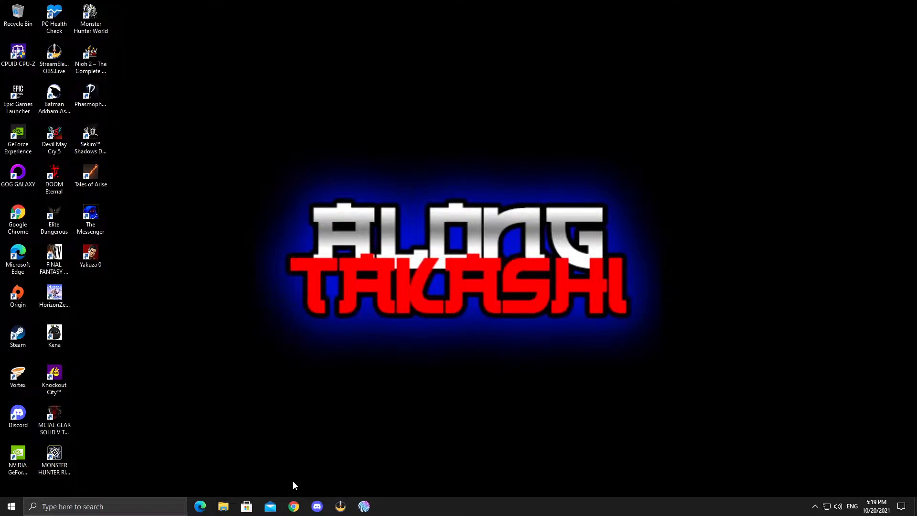
pyautogui.moveTo(226, 365)
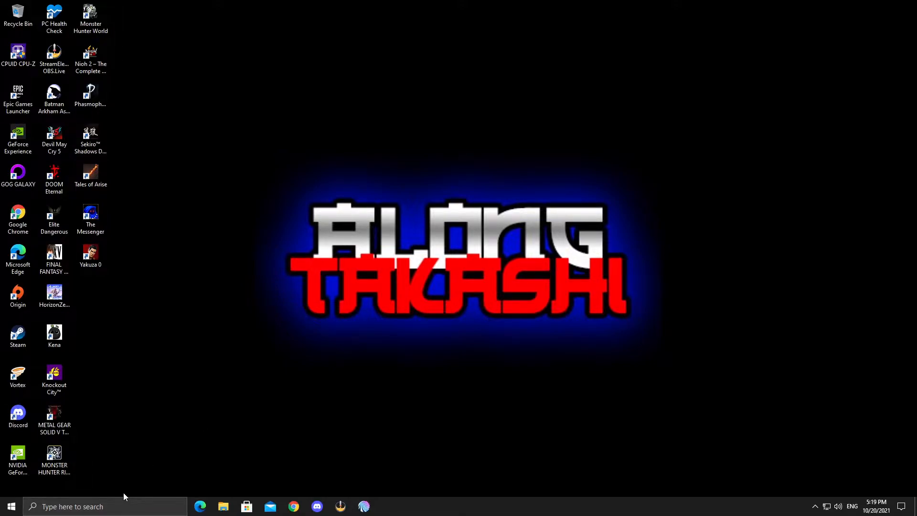
pyautogui.moveTo(128, 493)
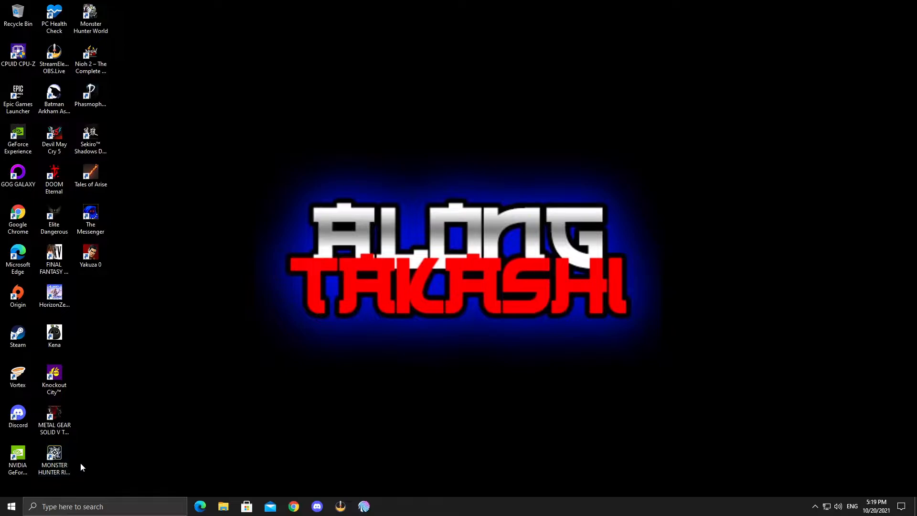
pyautogui.moveTo(295, 239)
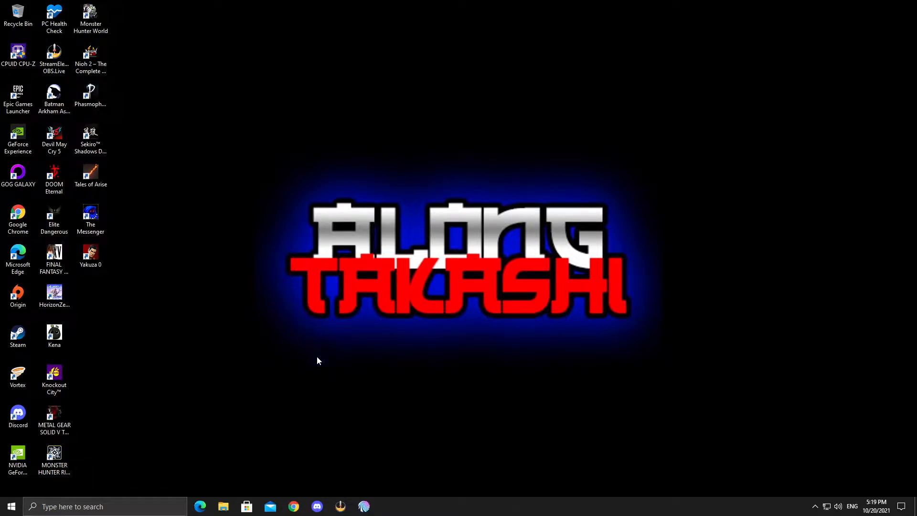
pyautogui.moveTo(406, 221)
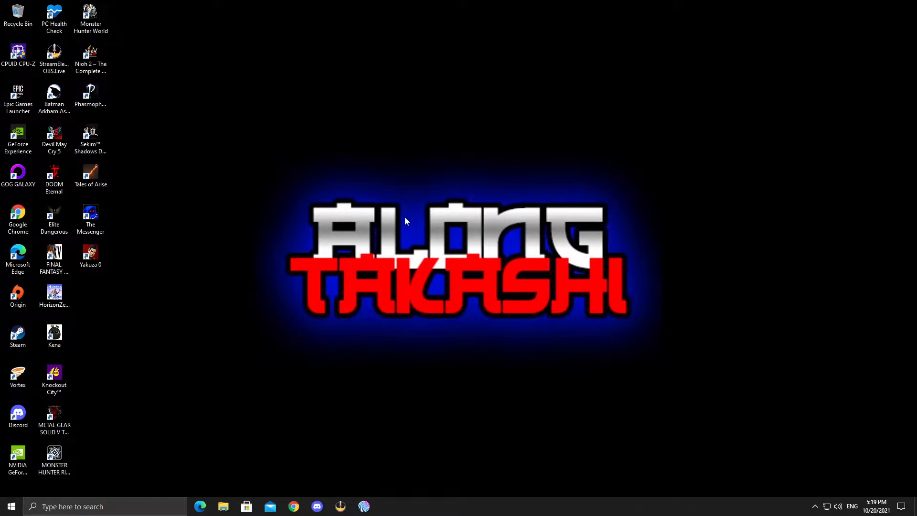
pyautogui.moveTo(221, 377)
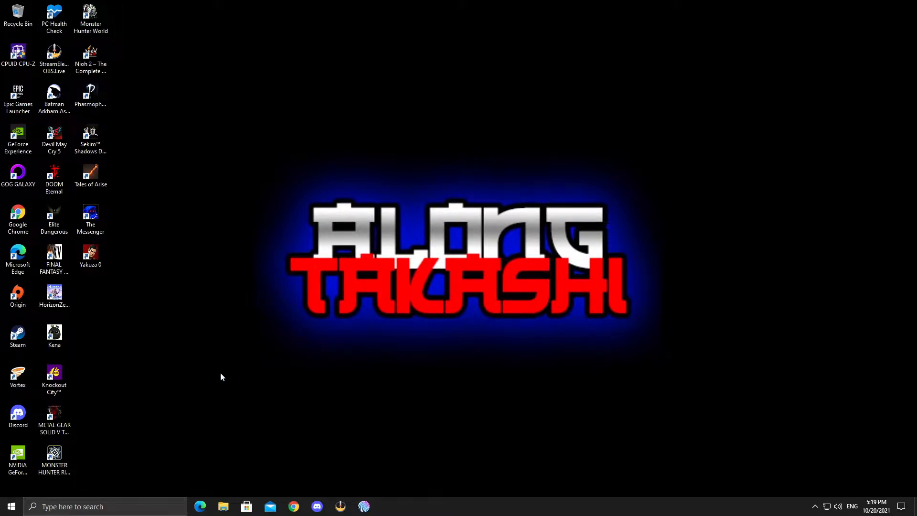
# - Open Acer Care Center's My System summary showing i7-7700, 16GB memory and GTX 1070
pyautogui.click(9, 506)
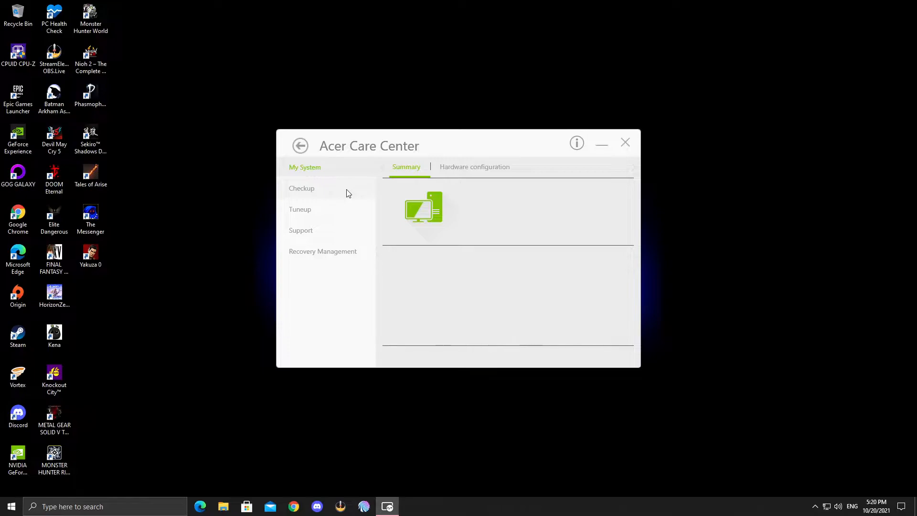
pyautogui.click(407, 167)
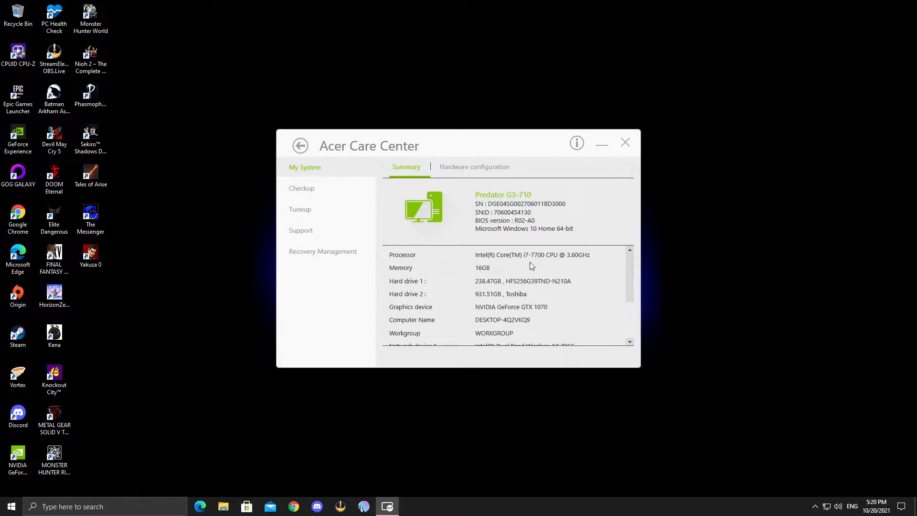
pyautogui.moveTo(538, 260)
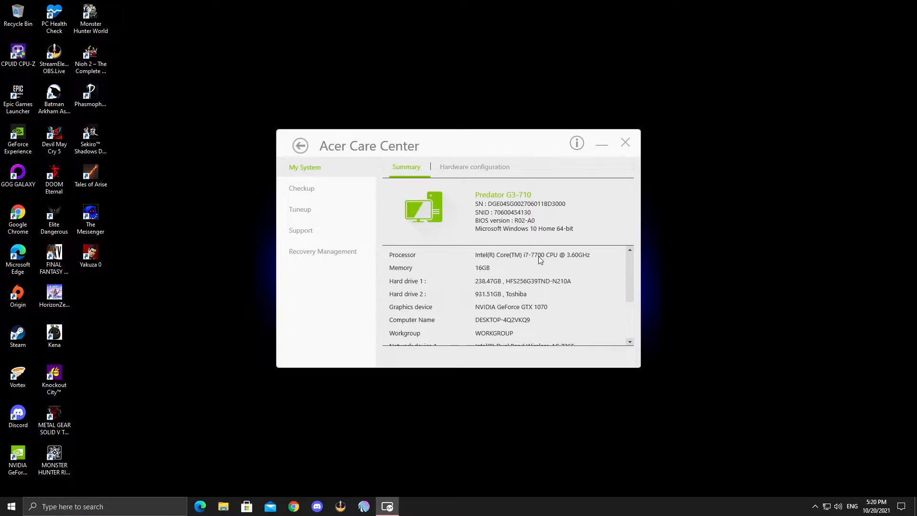
pyautogui.moveTo(562, 266)
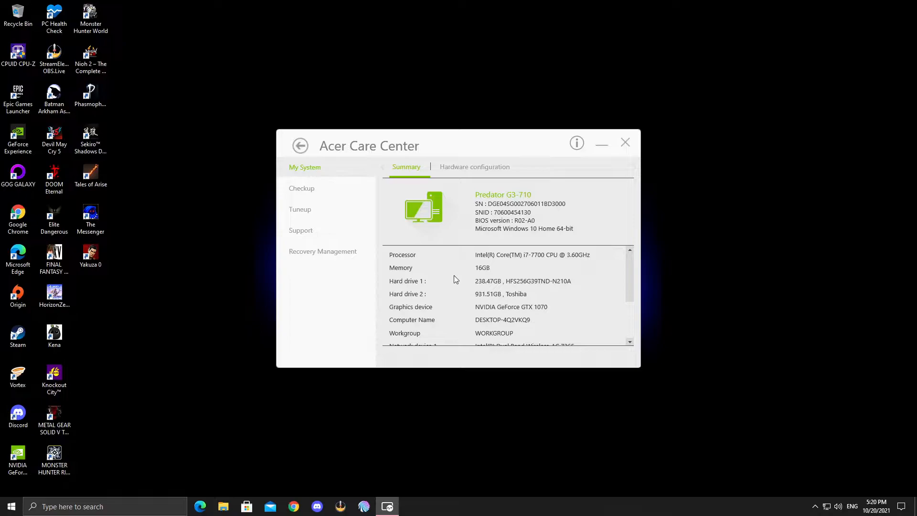
pyautogui.moveTo(594, 266)
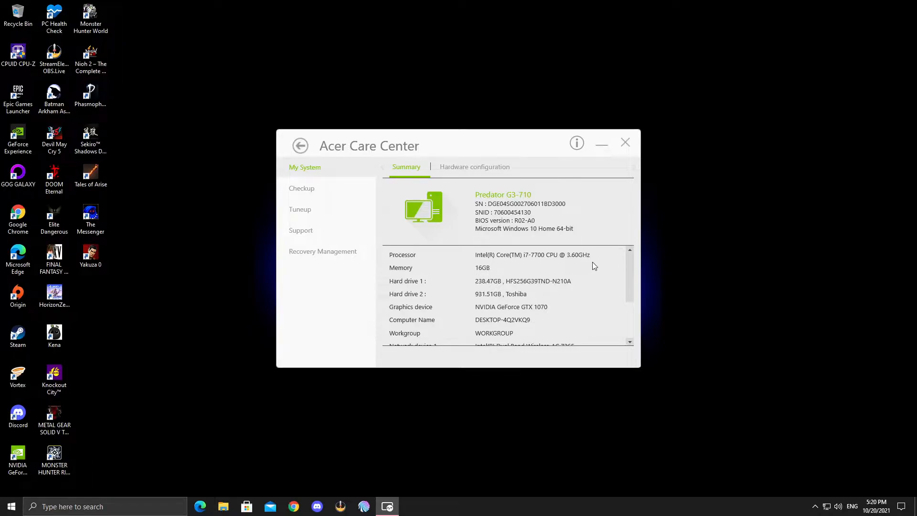
pyautogui.moveTo(563, 260)
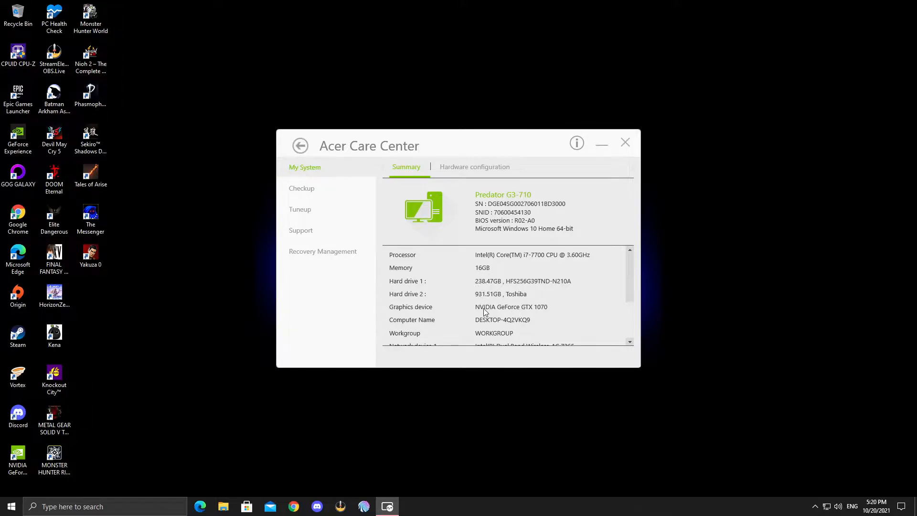
pyautogui.moveTo(539, 312)
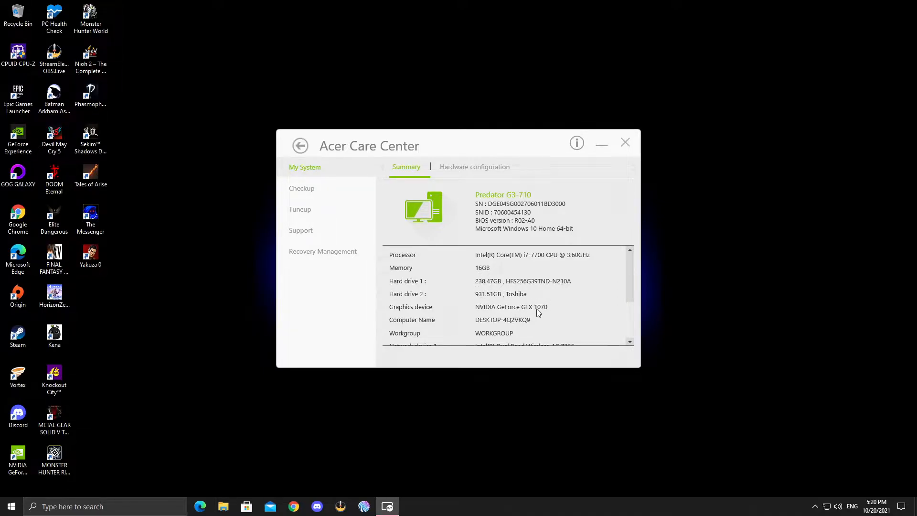
pyautogui.moveTo(593, 312)
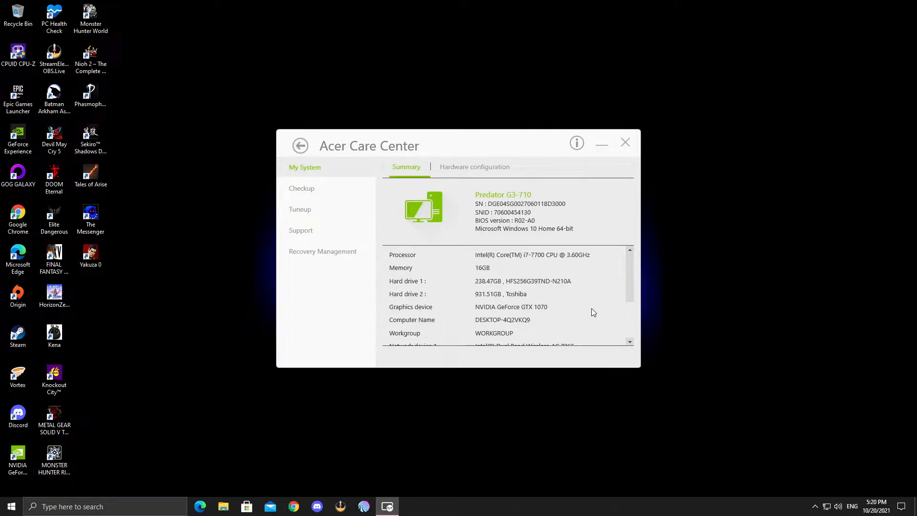
pyautogui.moveTo(436, 301)
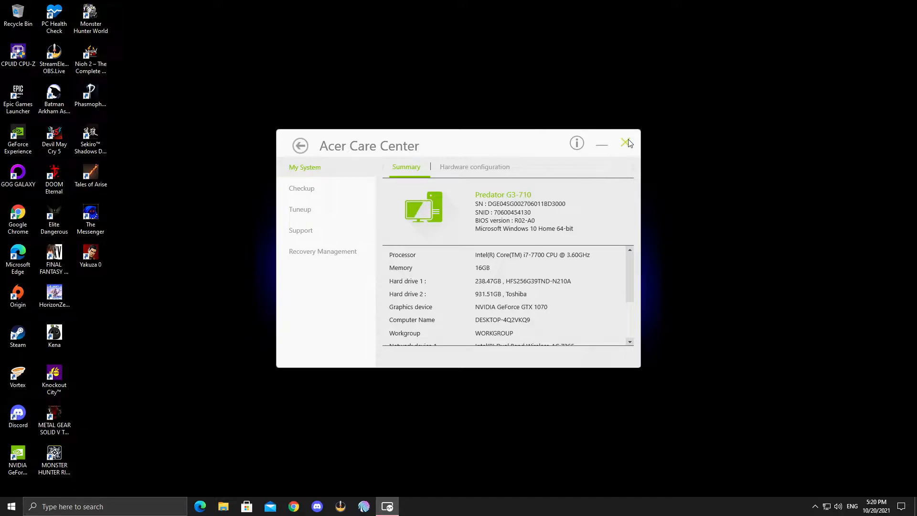
# - Close Acer Care Center and launch the Monster Hunter Rise Demo from its desktop shortcut
pyautogui.click(627, 143)
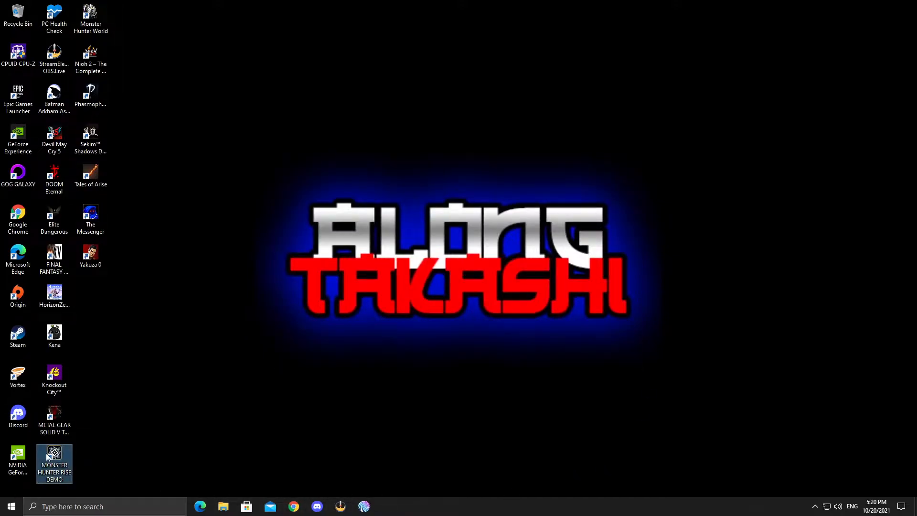
pyautogui.moveTo(54, 462)
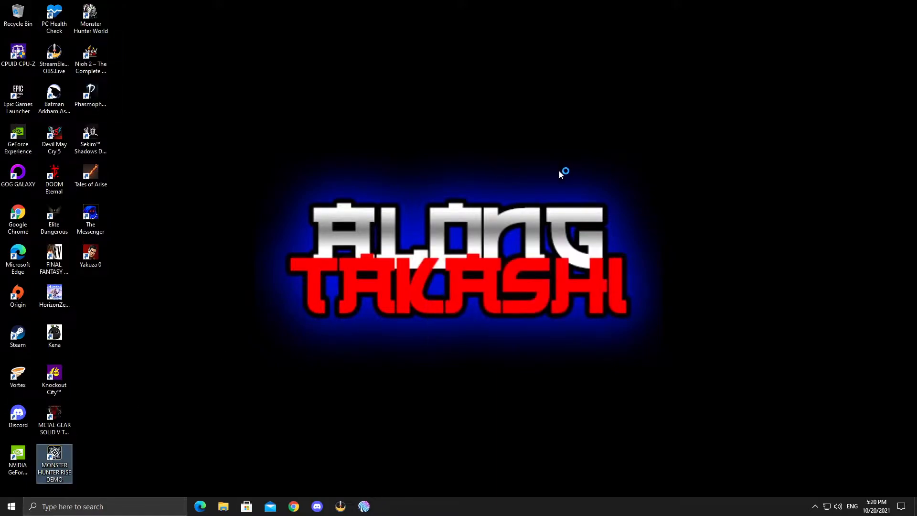
pyautogui.moveTo(553, 203)
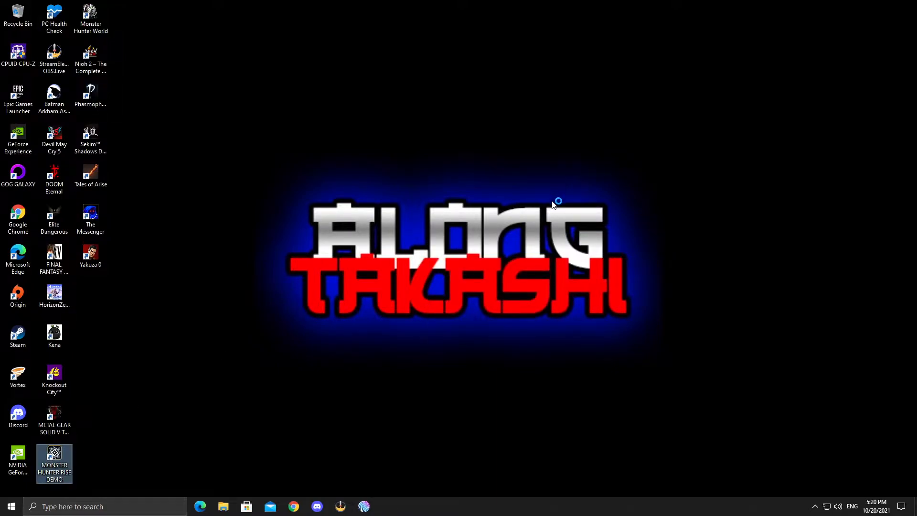
pyautogui.moveTo(546, 227)
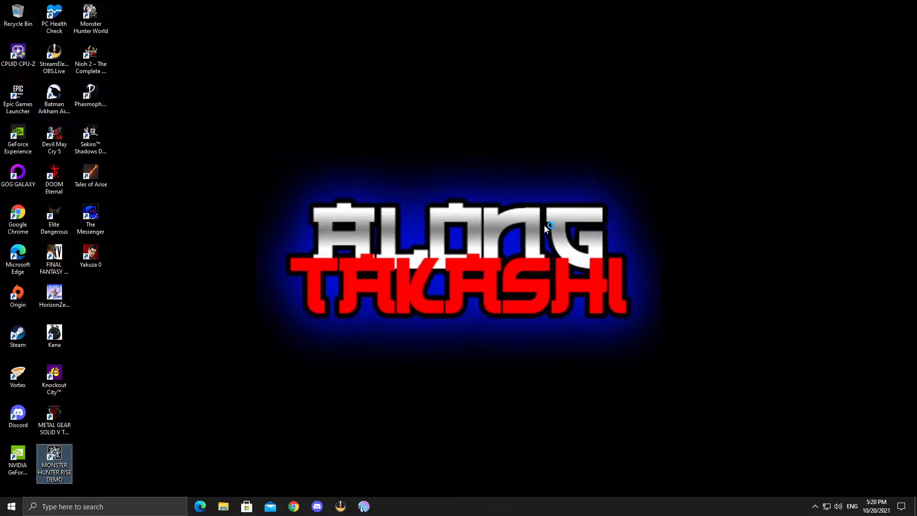
pyautogui.doubleClick(54, 464)
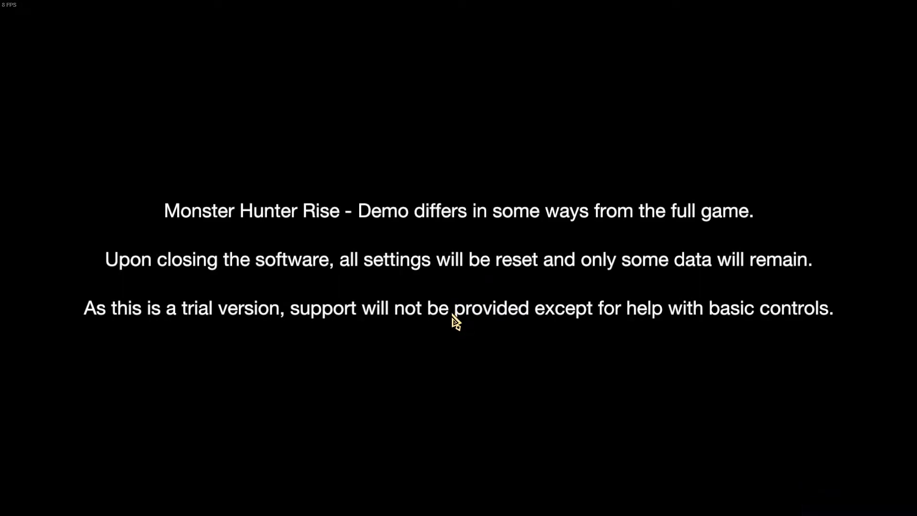
pyautogui.moveTo(454, 328)
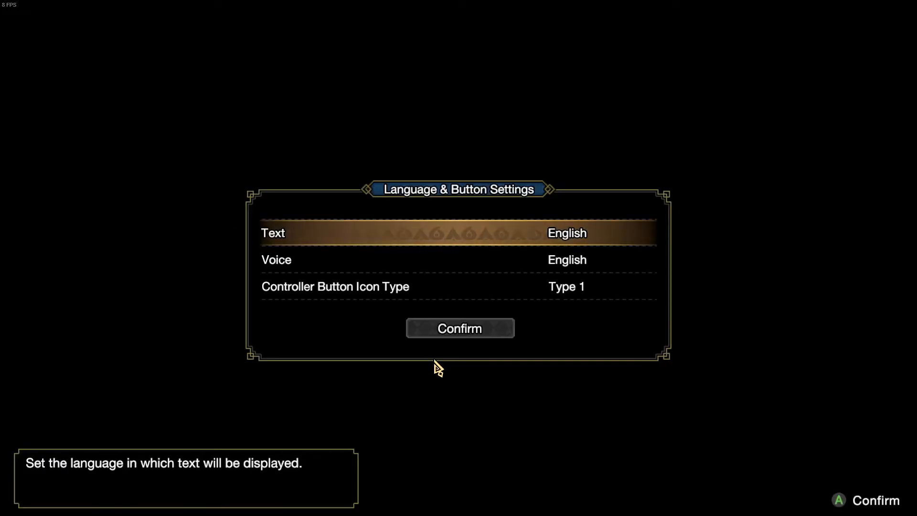
# - Confirm settings with controller button icon Type 3, then finish the Data Collection notice
pyautogui.press('down')
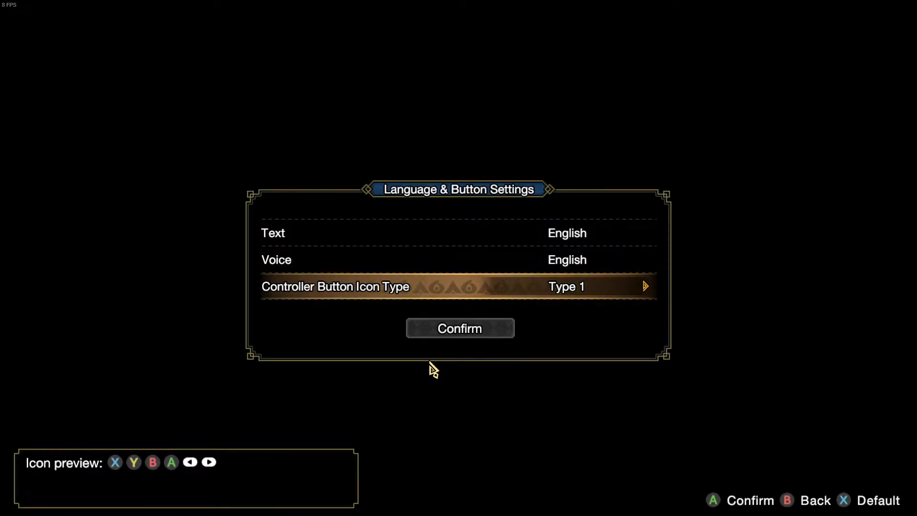
pyautogui.click(646, 286)
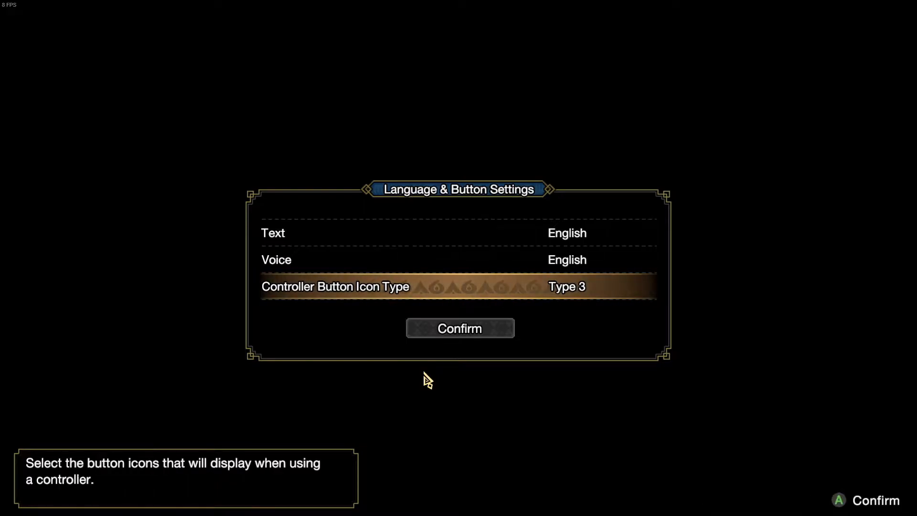
pyautogui.click(459, 327)
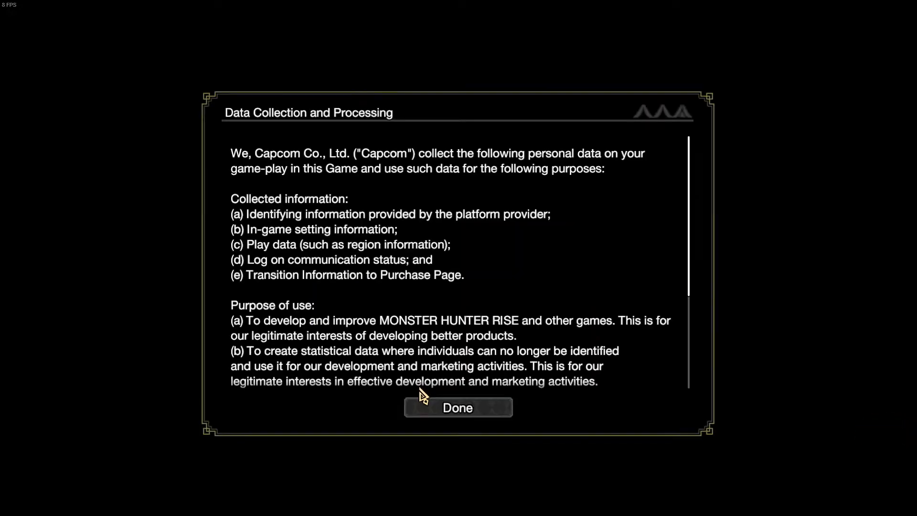
pyautogui.scroll(-3)
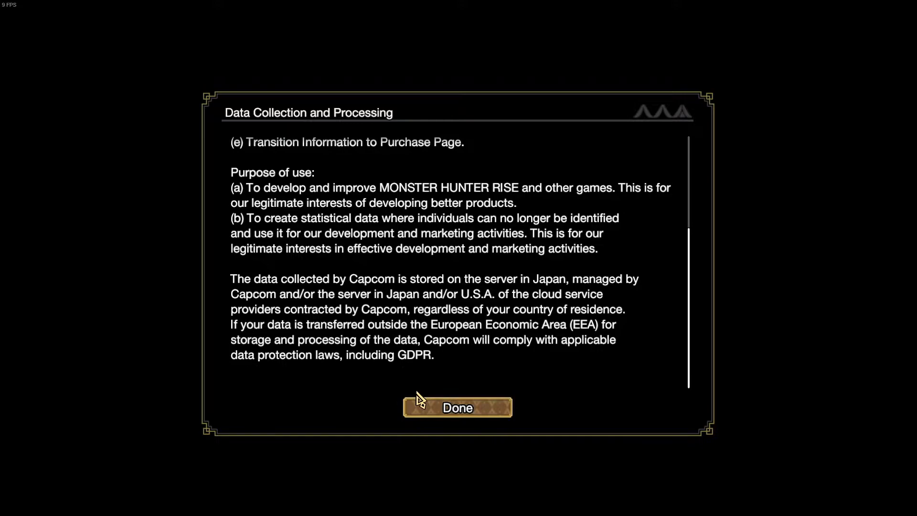
pyautogui.click(458, 407)
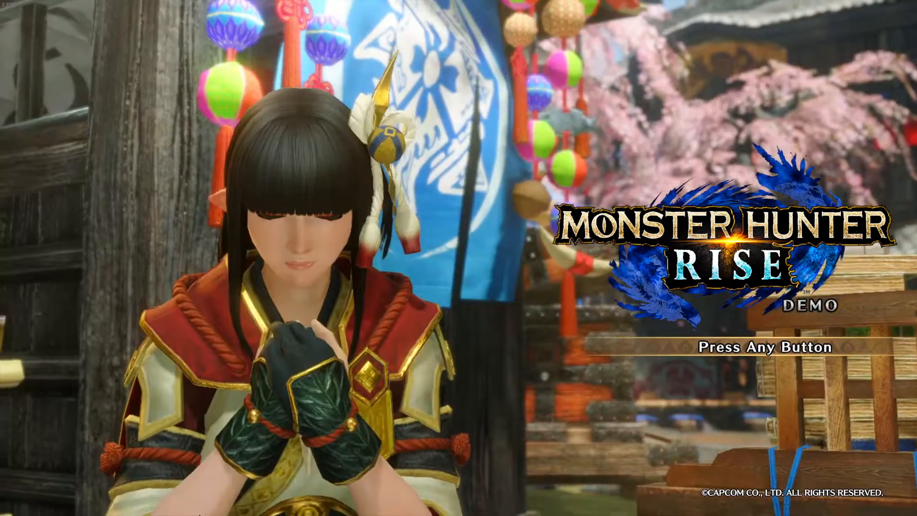
# - Leave the title screen and pick the Great Sword to start the Great Izuchi quest
pyautogui.press('enter')
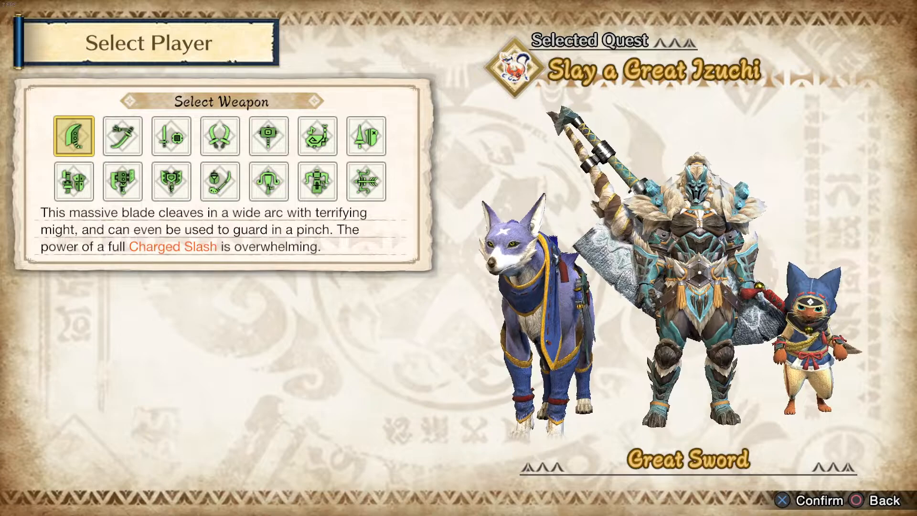
pyautogui.click(220, 182)
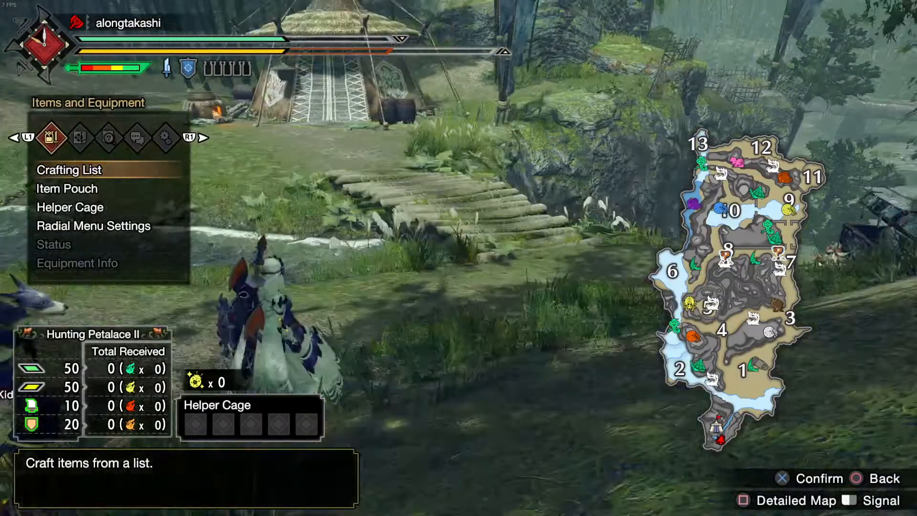
# - Switch the Items and Equipment menu to the System tab and choose Options
pyautogui.click(138, 138)
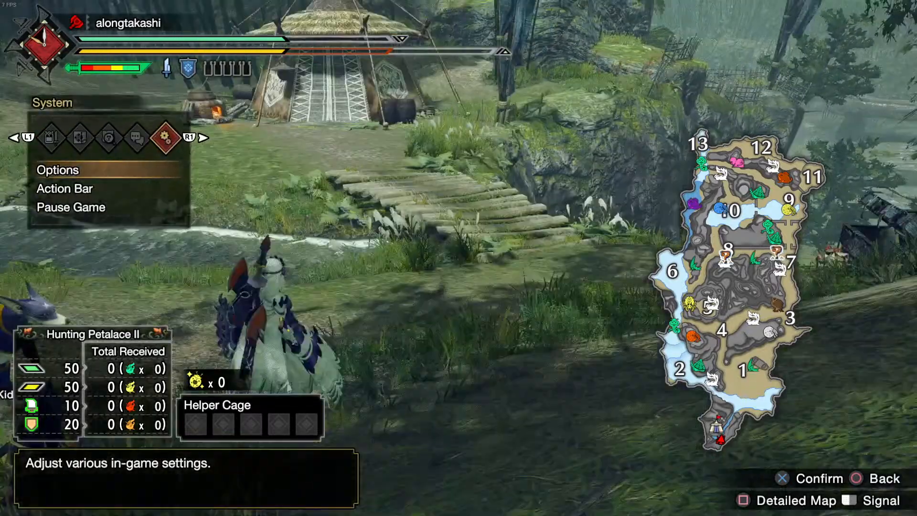
pyautogui.click(57, 170)
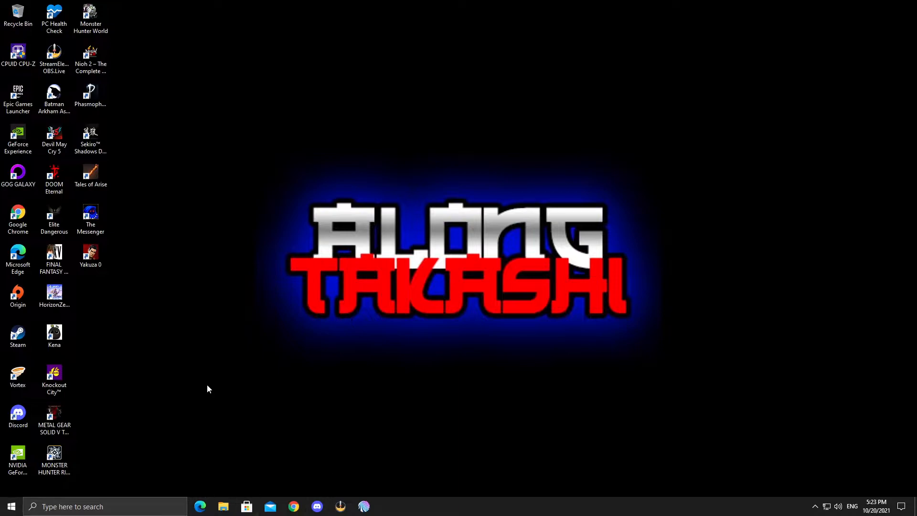
# - Relaunch the game from the MONSTER HUNTER RISE DEMO desktop shortcut
pyautogui.click(54, 455)
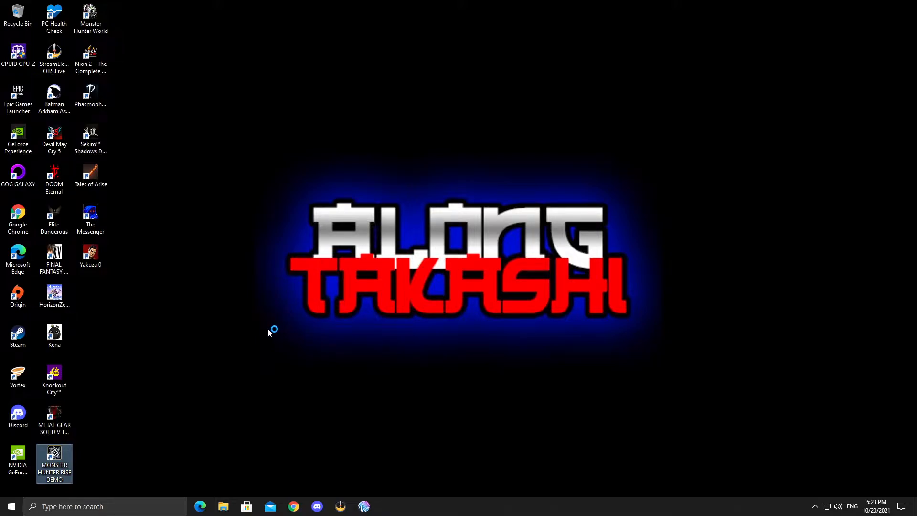
pyautogui.moveTo(271, 336)
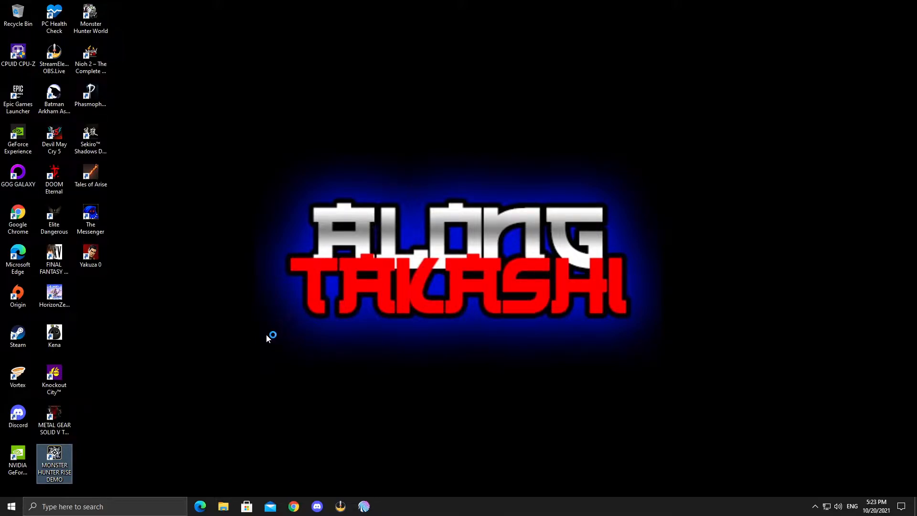
pyautogui.doubleClick(54, 463)
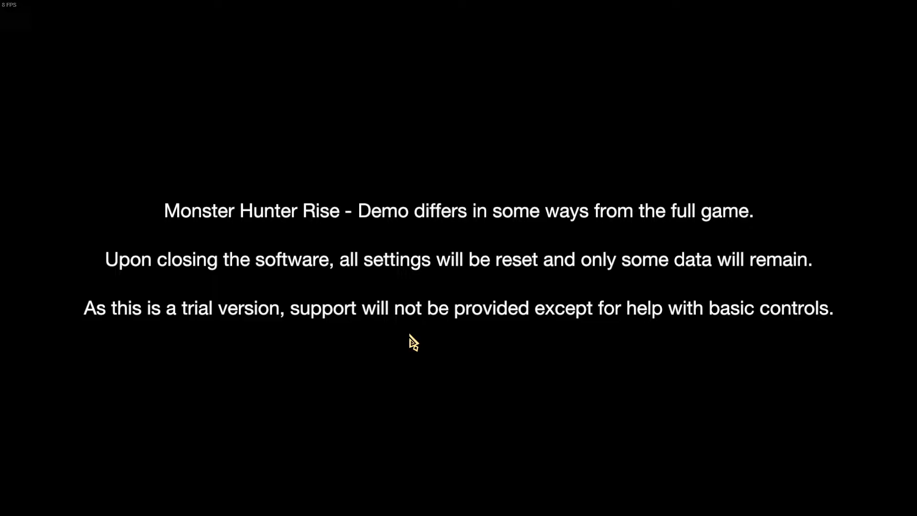
pyautogui.moveTo(408, 347)
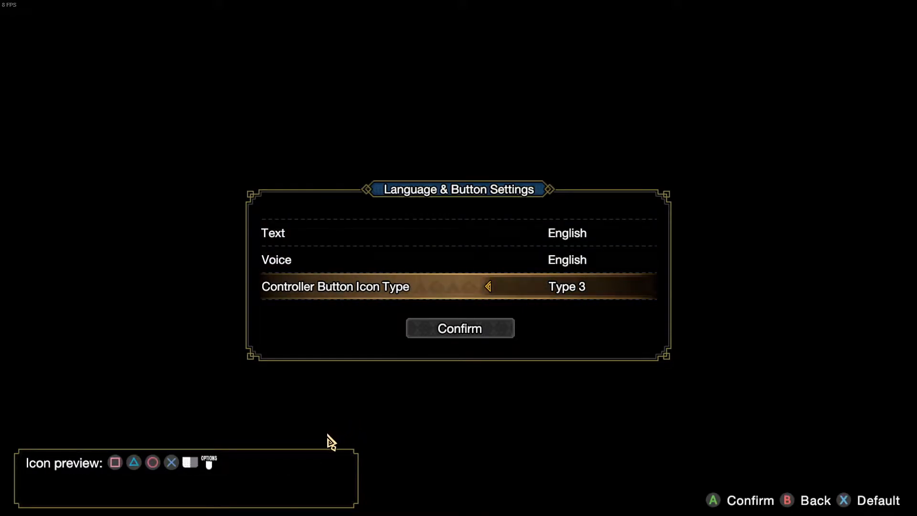
pyautogui.moveTo(319, 455)
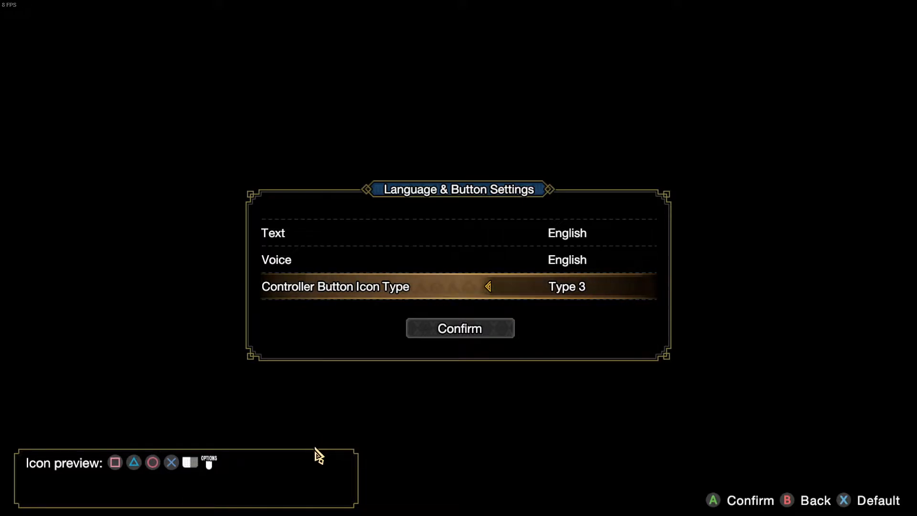
pyautogui.moveTo(303, 473)
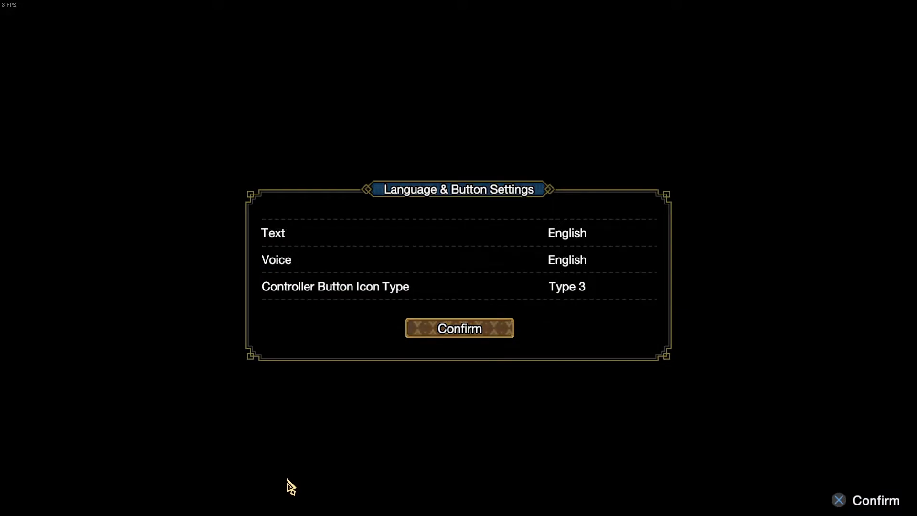
# - Accept Language & Button Settings, Data Collection and Privacy Policy so the game starts saving
pyautogui.click(459, 328)
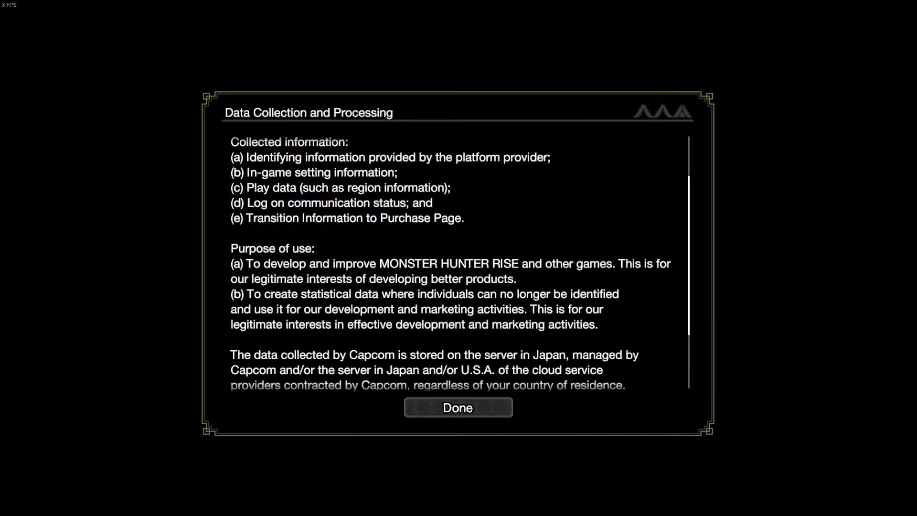
pyautogui.click(459, 408)
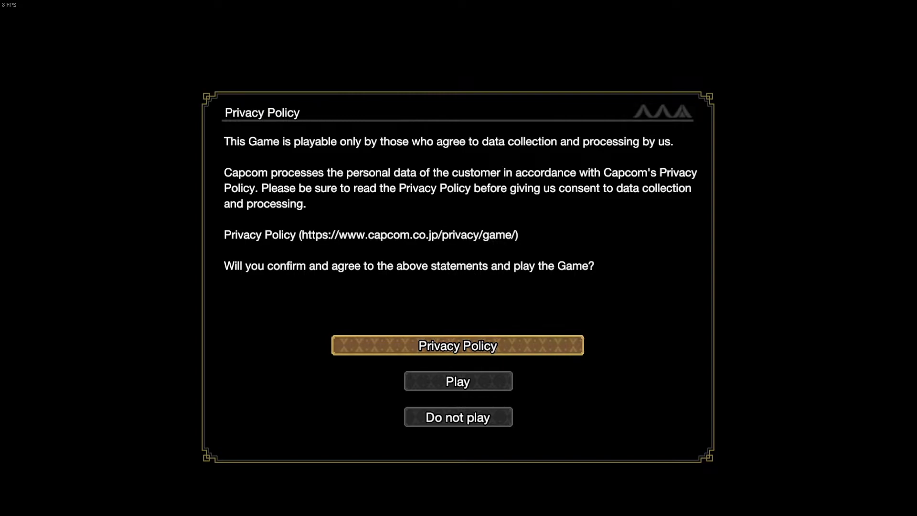
pyautogui.click(458, 381)
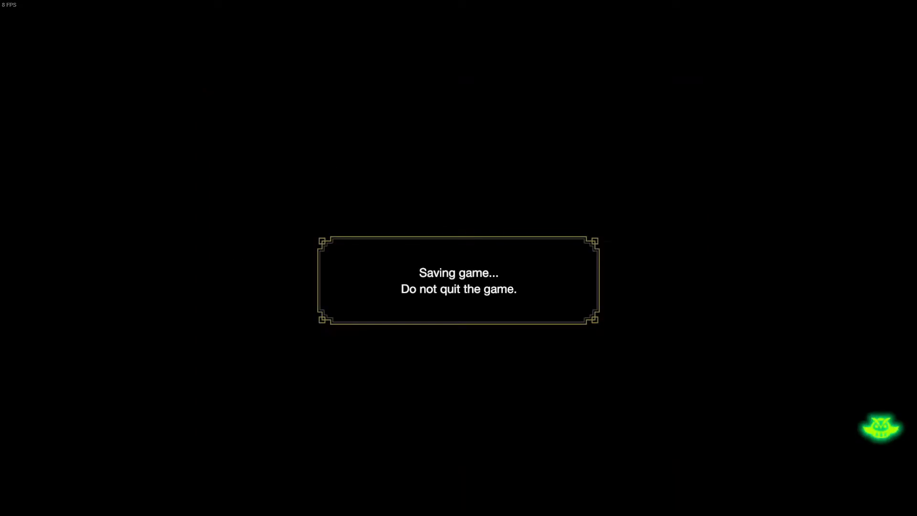